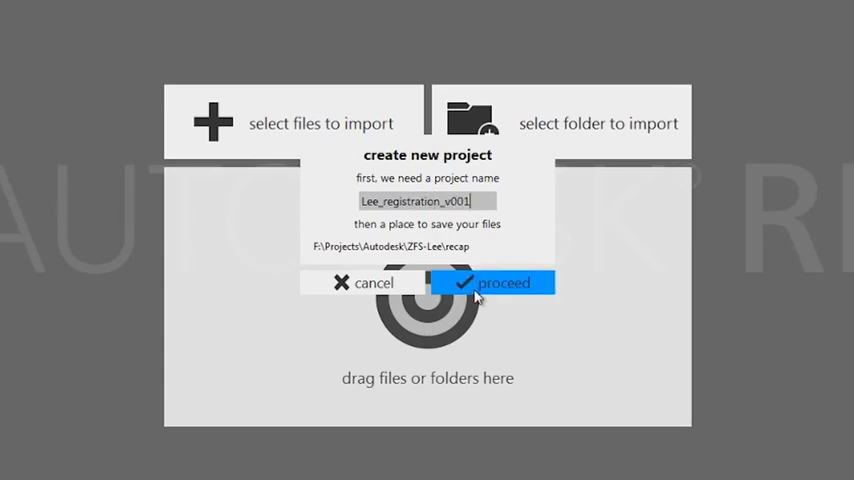
# Confirm project Lee_registration_v001 at its save path so the 15 scans start importing.
pyautogui.click(500, 283)
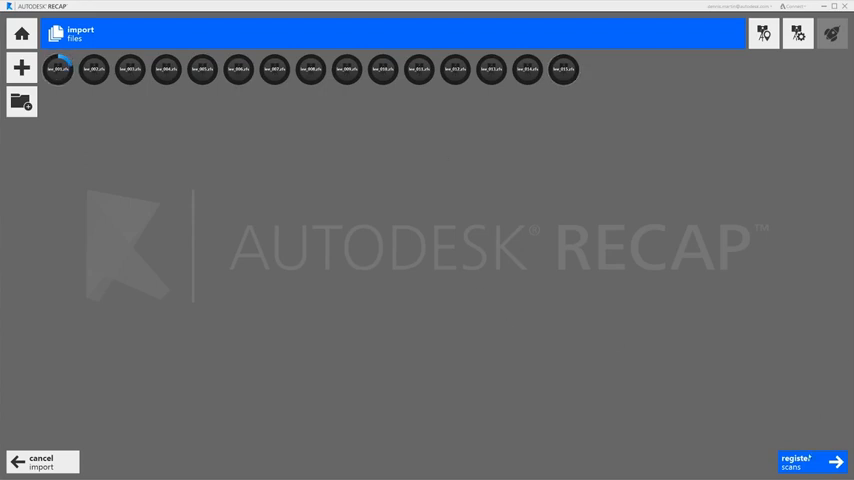
# Run automatic registration on the 15 imported scans, producing one group with none left over.
pyautogui.click(805, 464)
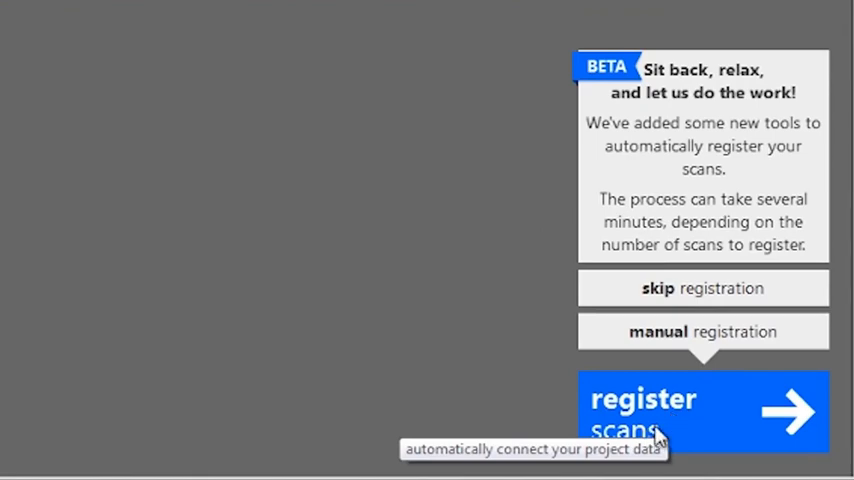
pyautogui.click(700, 415)
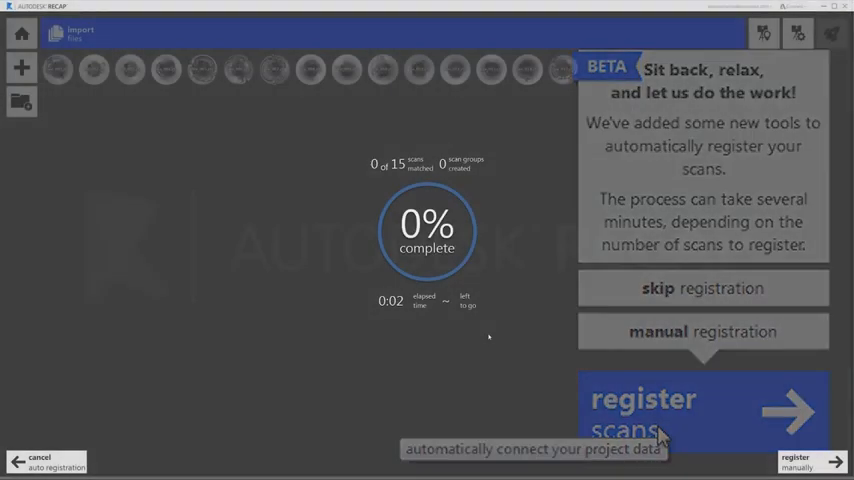
pyautogui.click(688, 410)
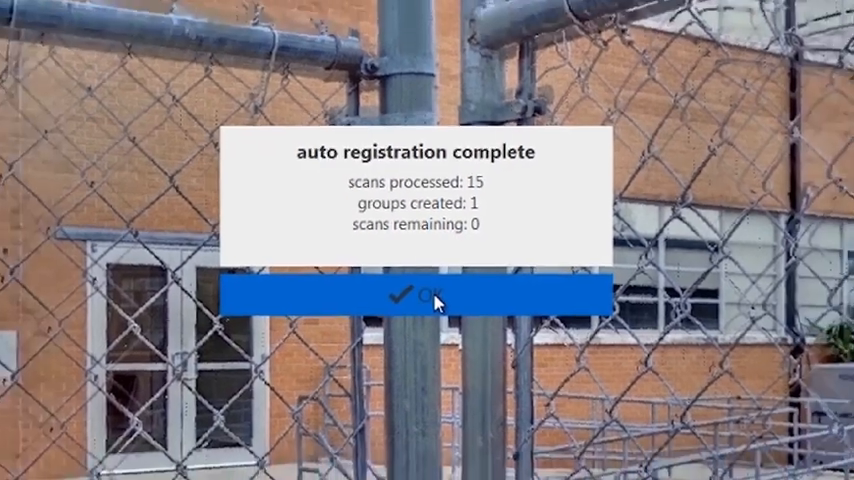
# Accept the summary and review quality: 50.6% overlap, 53% balance, 99.9% points under 6mm.
pyautogui.click(419, 296)
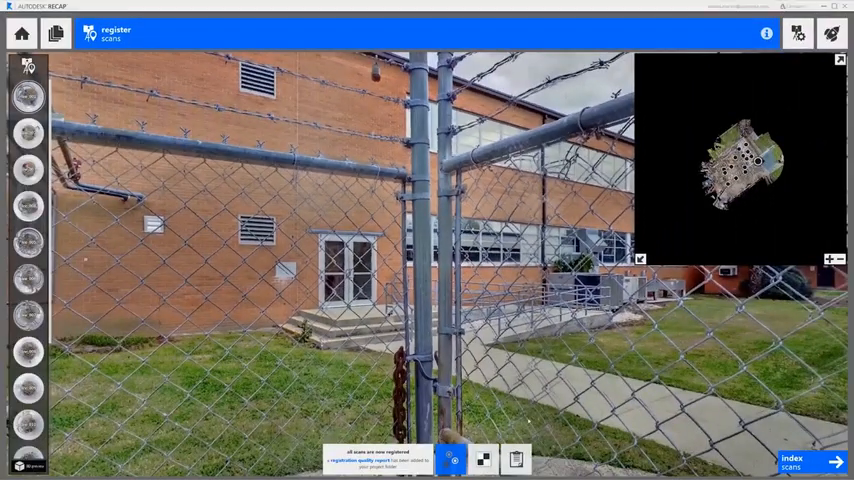
pyautogui.click(519, 455)
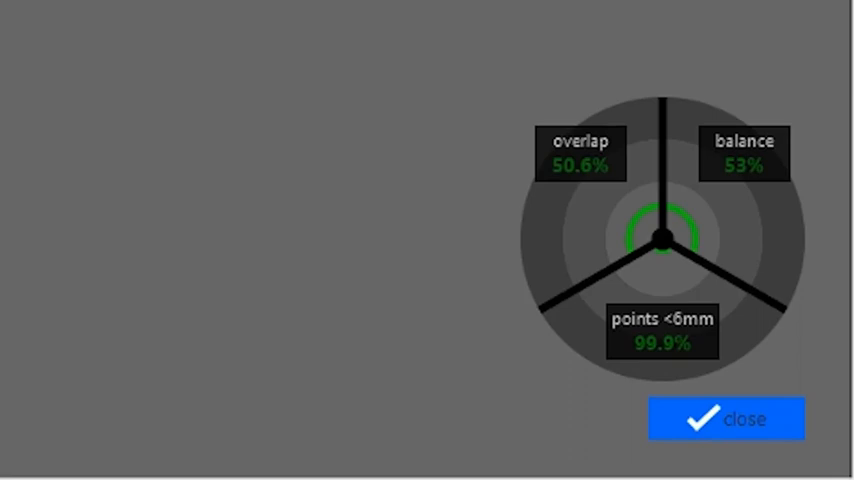
pyautogui.click(721, 416)
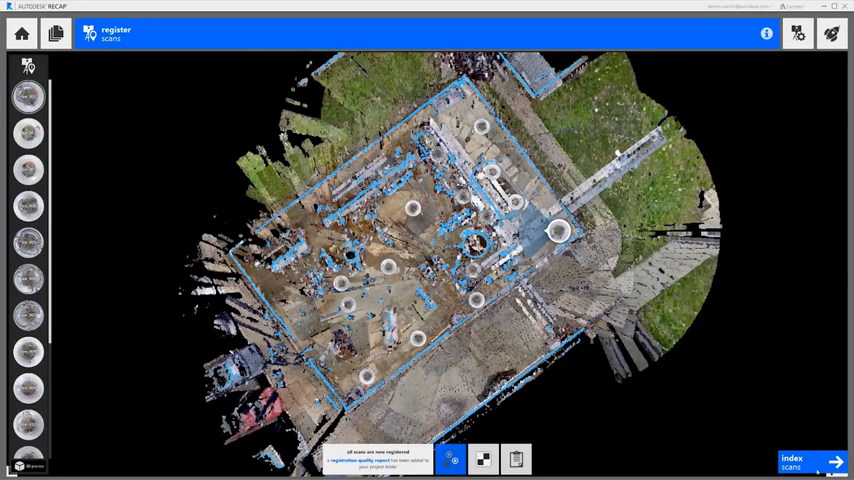
# Start indexing the registered pump station scans.
pyautogui.click(810, 458)
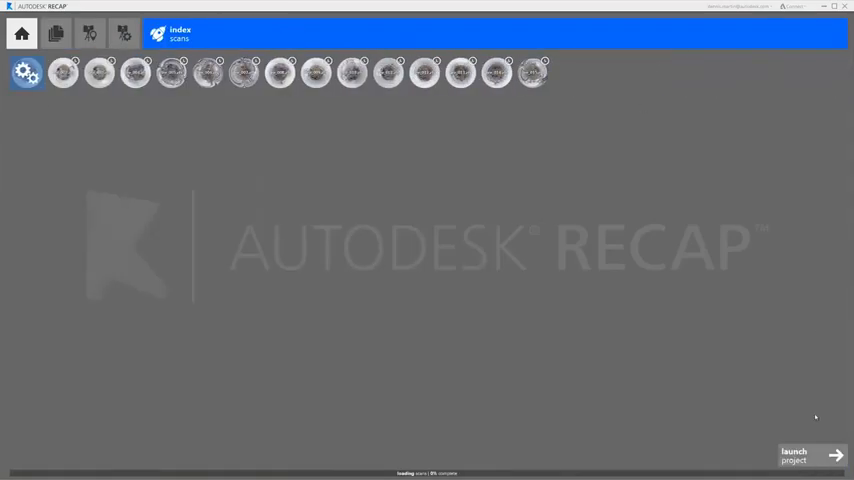
pyautogui.click(808, 457)
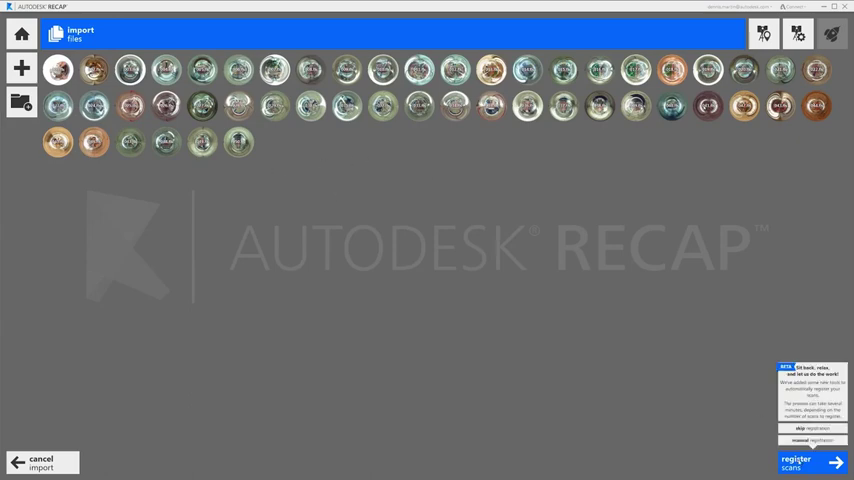
# Auto-register the 50-scan batch into 4 groups with 6 unregistered scans, and accept the summary.
pyautogui.click(809, 462)
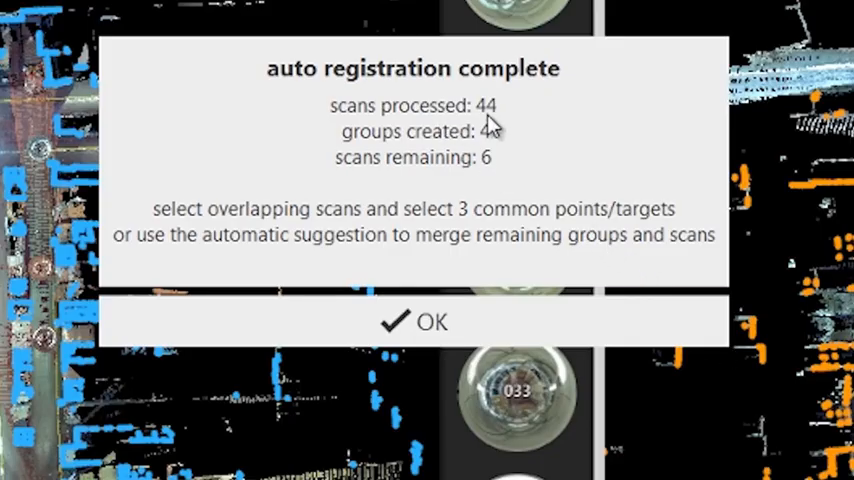
pyautogui.moveTo(486, 157)
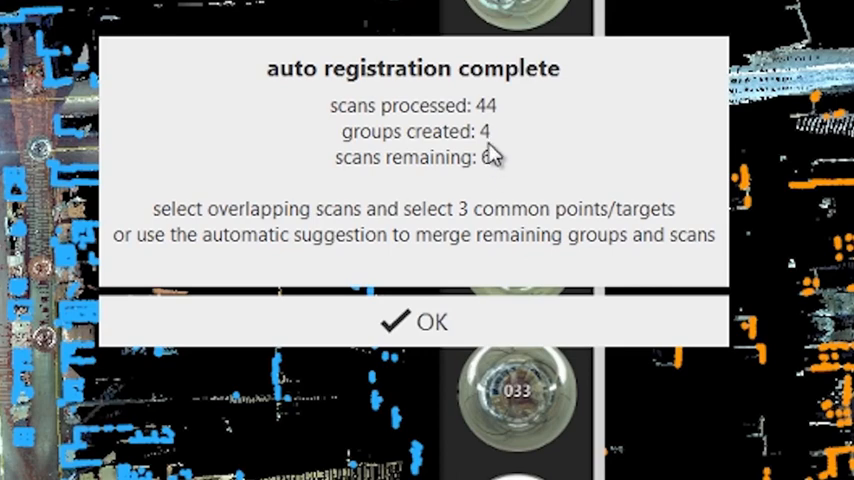
pyautogui.moveTo(492, 180)
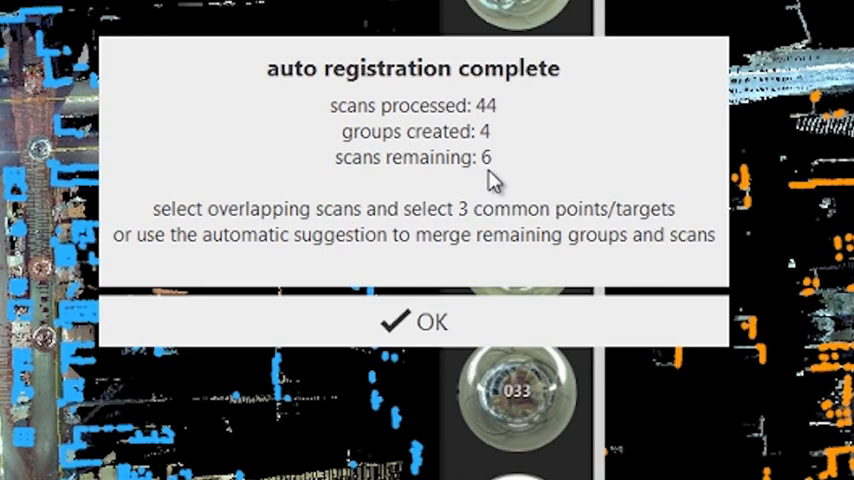
pyautogui.moveTo(512, 190)
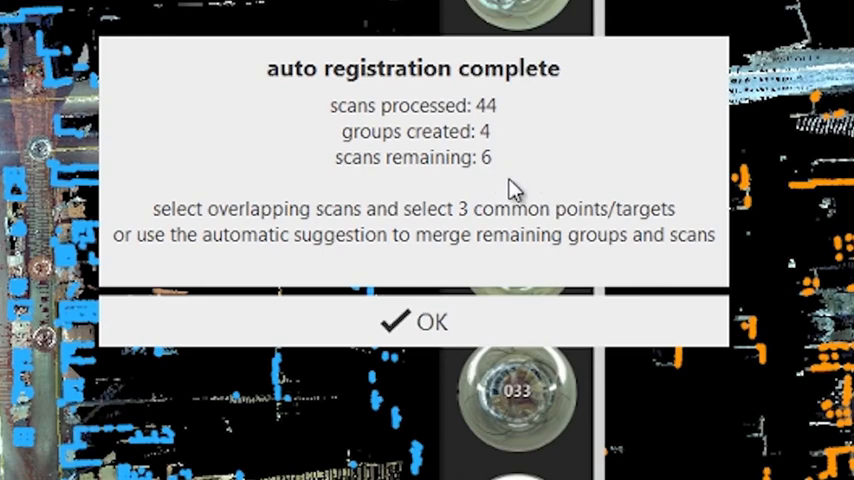
pyautogui.click(430, 321)
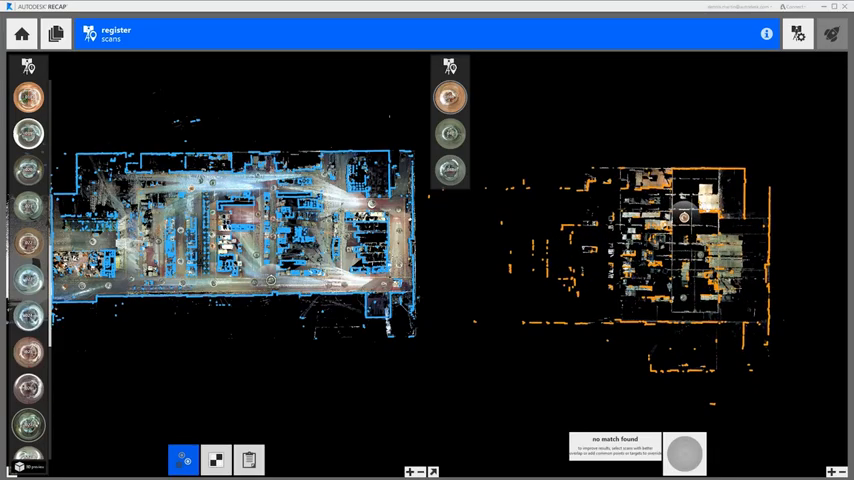